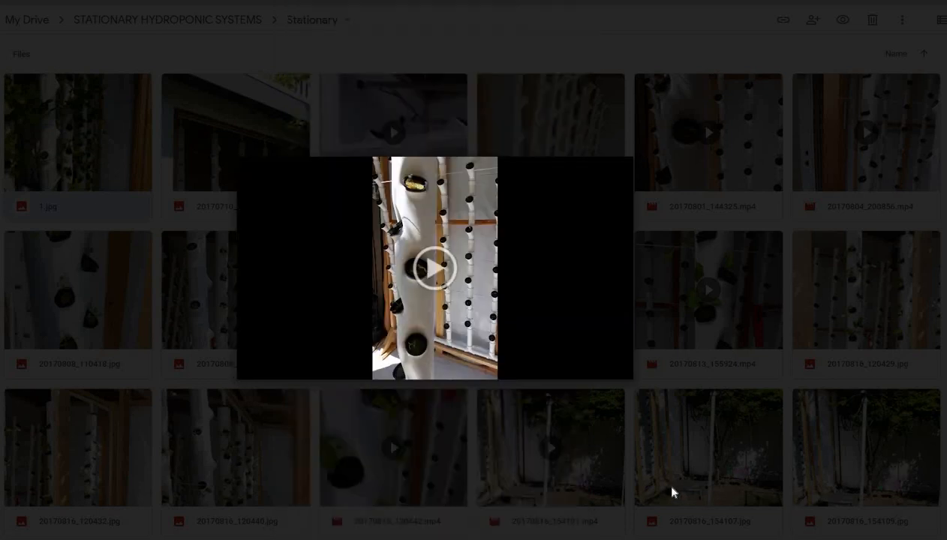
pyautogui.moveTo(339, 290)
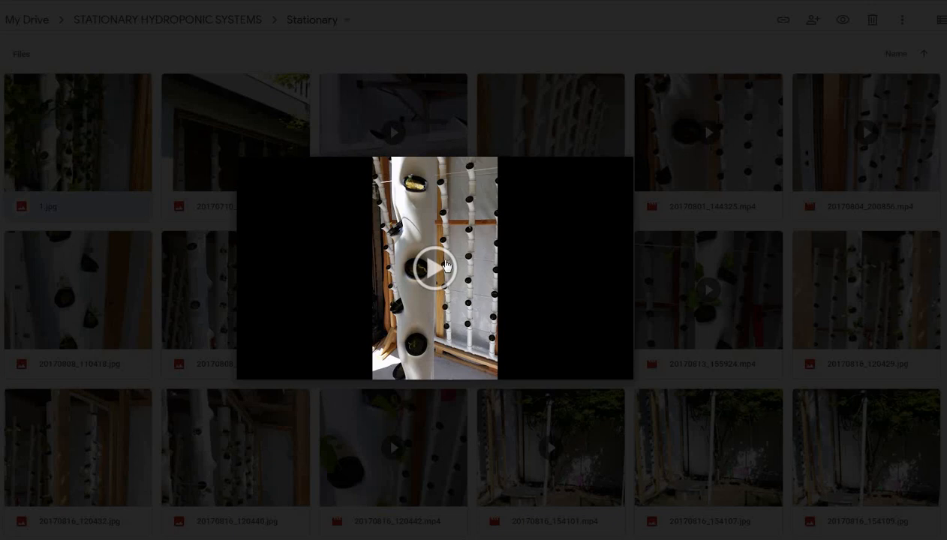
# Step: Start playing the preview clip of the white hydroponic tower with planting pockets
pyautogui.click(433, 268)
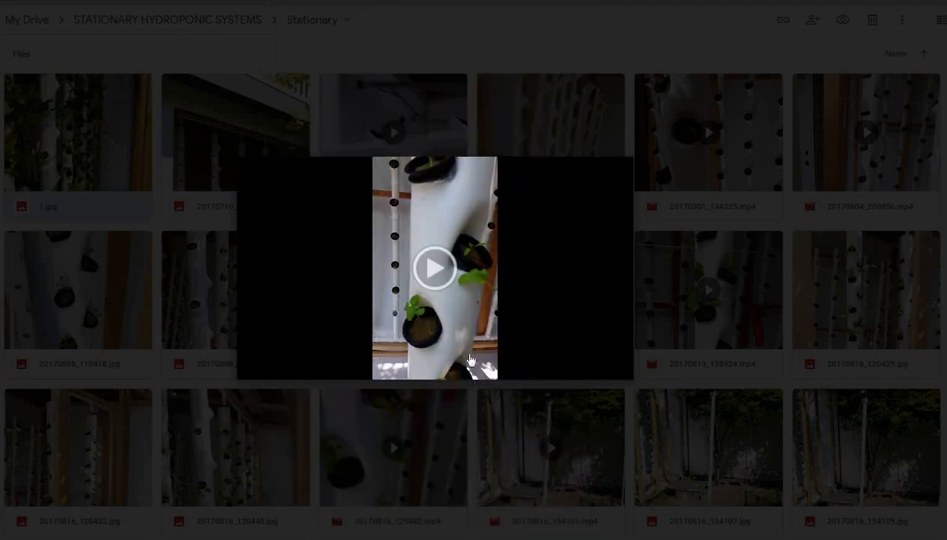
pyautogui.click(434, 267)
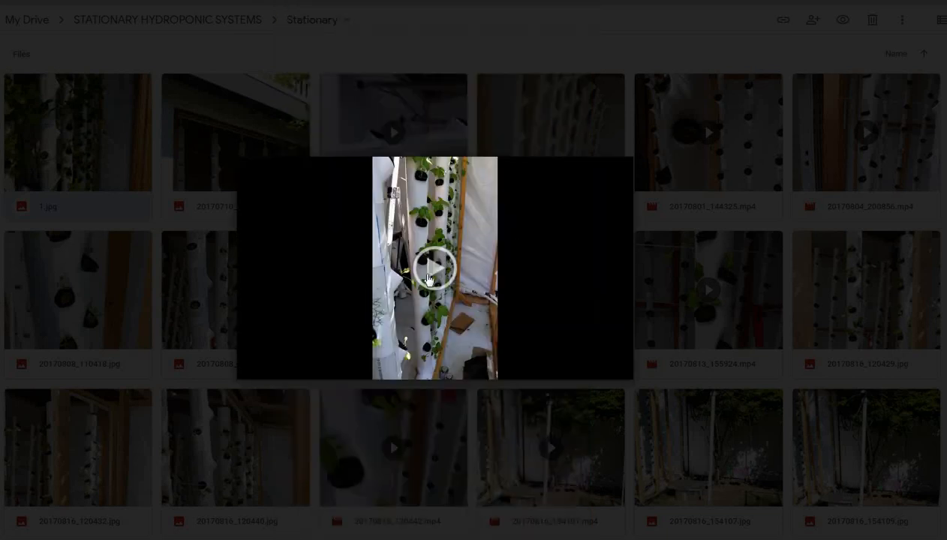
# Step: Play the preview video of the tower planted with seedlings
pyautogui.click(434, 268)
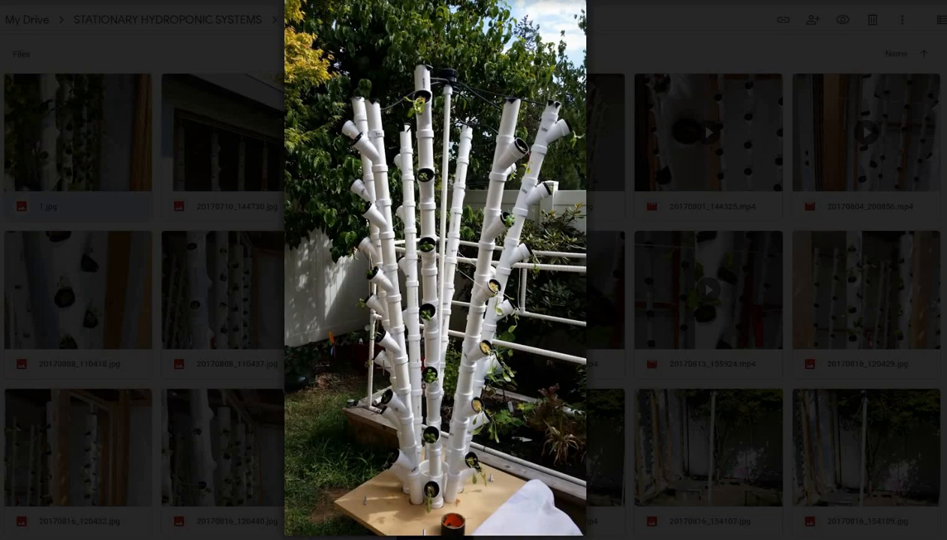
pyautogui.moveTo(118, 135)
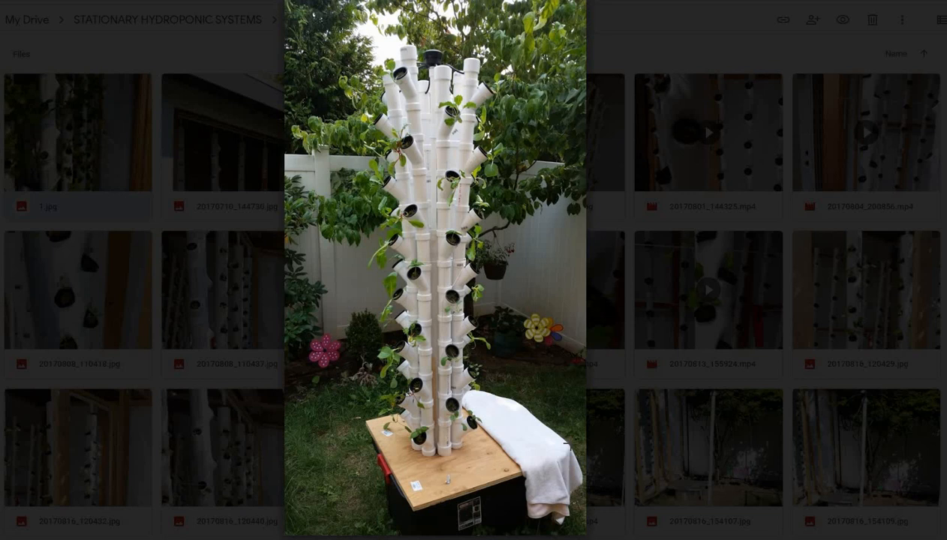
pyautogui.moveTo(592, 440)
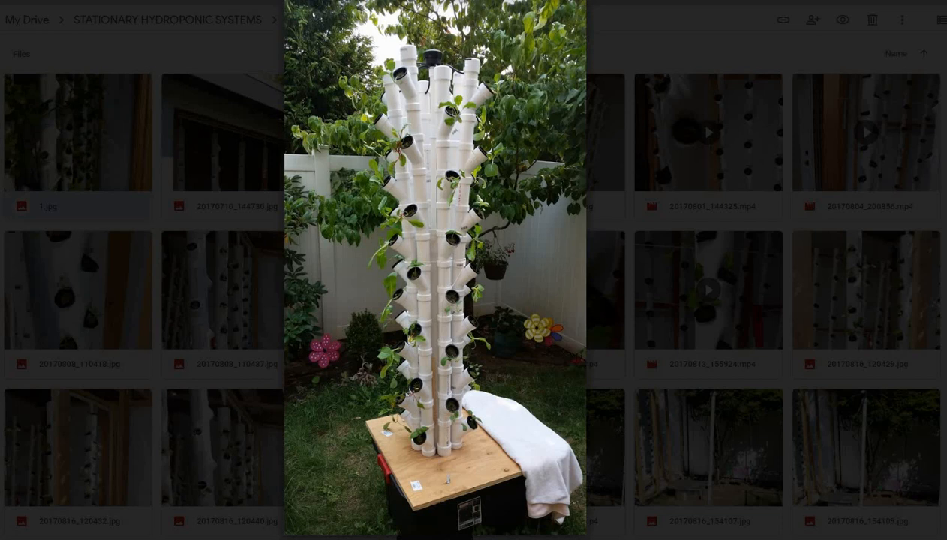
pyautogui.moveTo(504, 443)
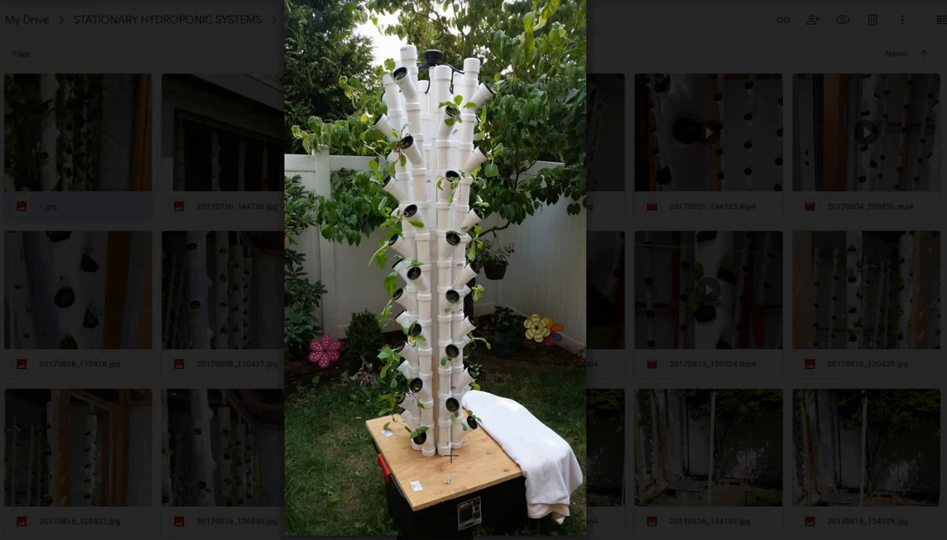
pyautogui.moveTo(670, 239)
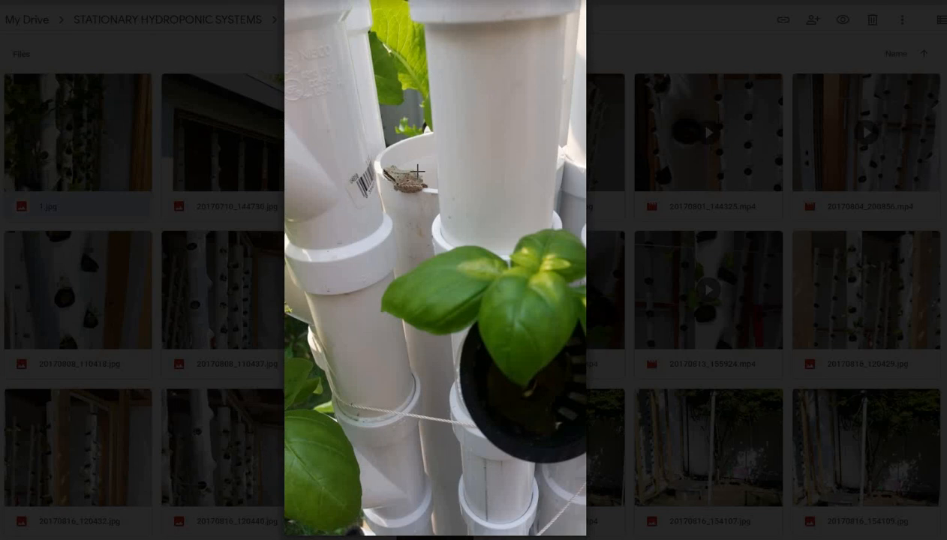
pyautogui.moveTo(399, 286)
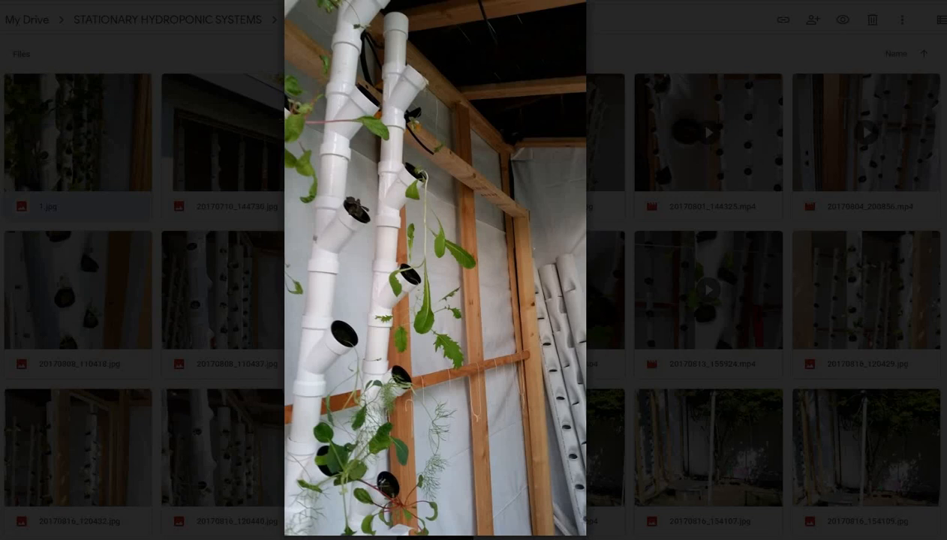
pyautogui.moveTo(419, 359)
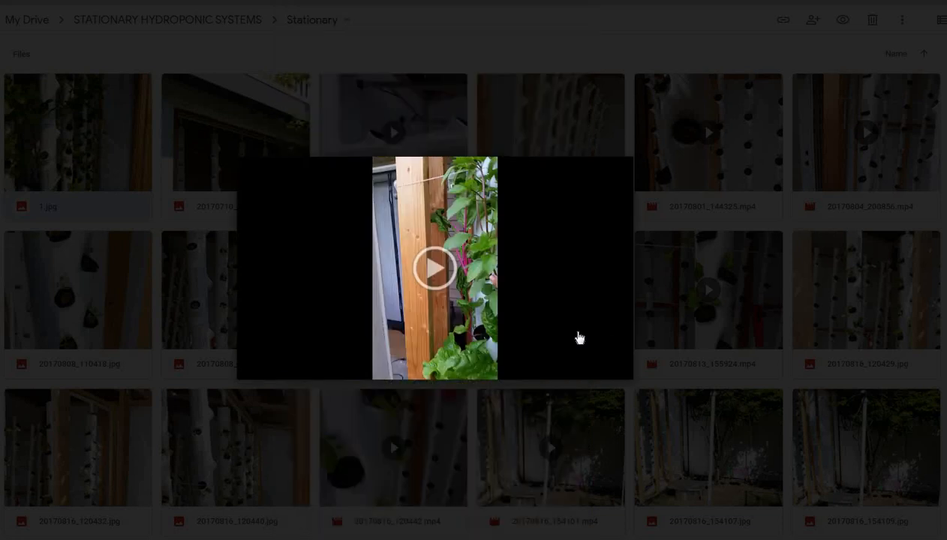
# Step: Click in the preview of the compact tower covered in lettuce and kale
pyautogui.click(435, 269)
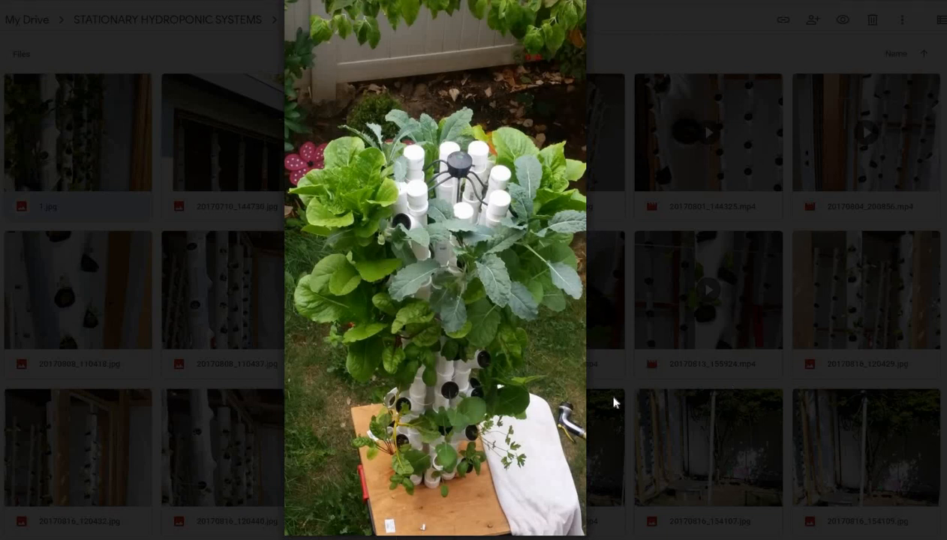
pyautogui.moveTo(247, 216)
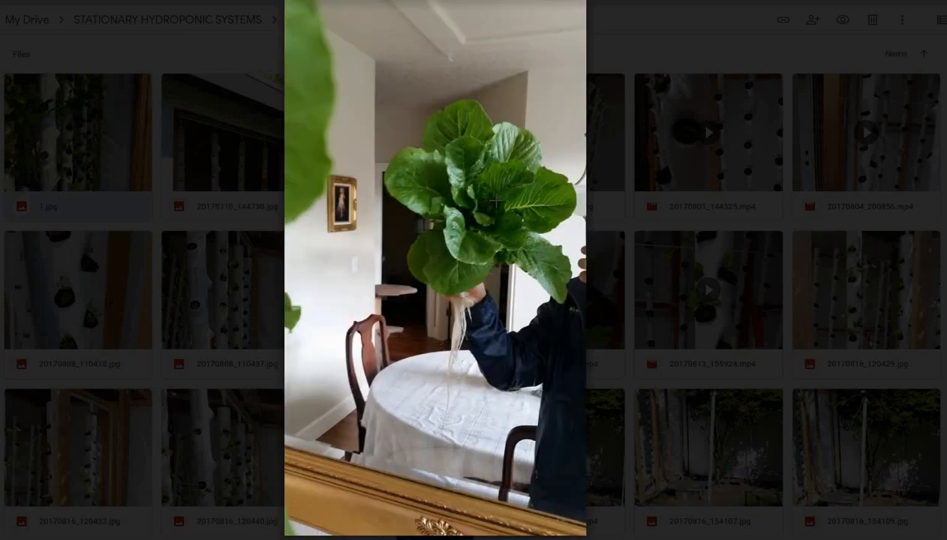
pyautogui.moveTo(611, 338)
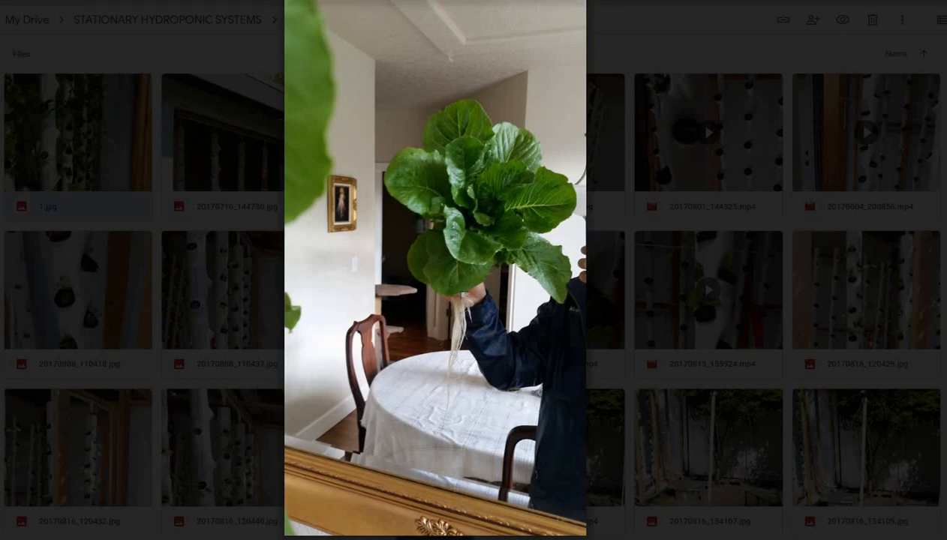
pyautogui.moveTo(440, 409)
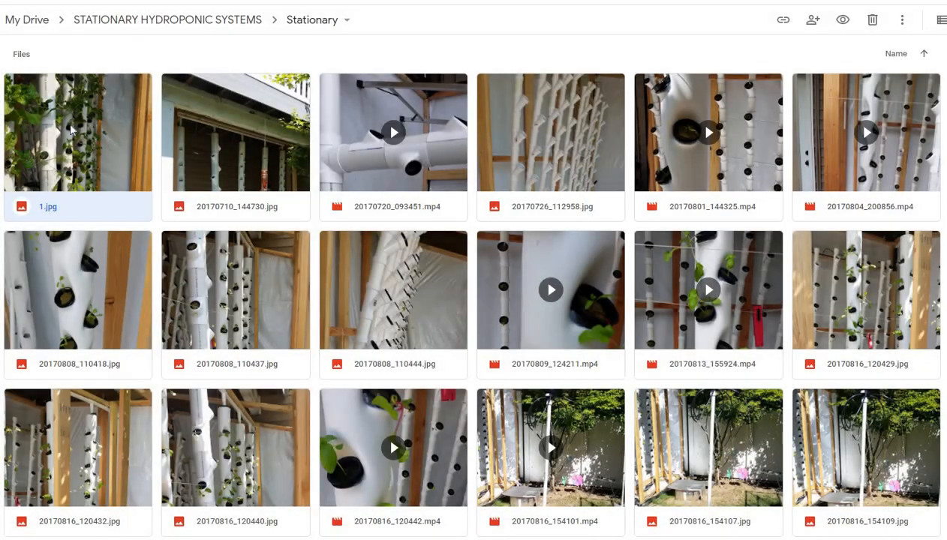
# Step: Open the tall multi-pipe garden tower photo in preview, scrolling down the folder grid
pyautogui.doubleClick(77, 132)
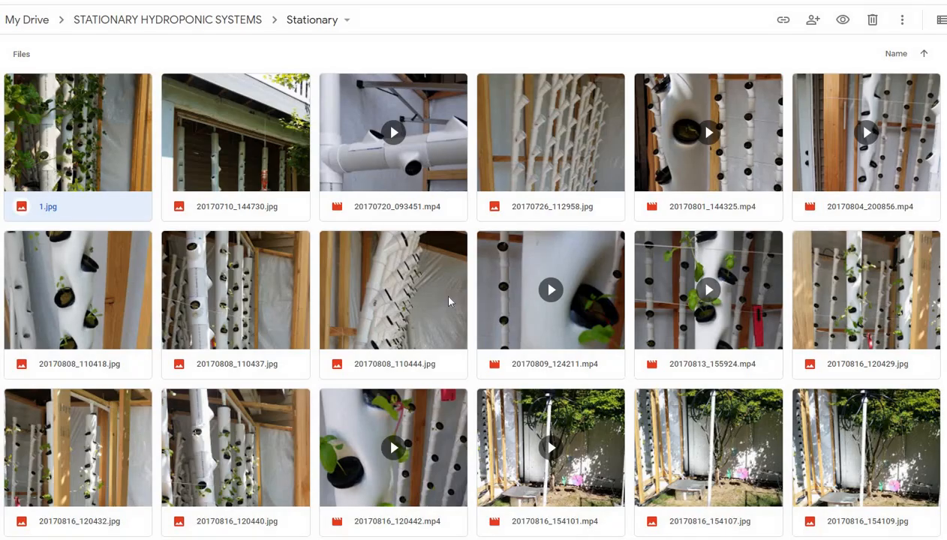
pyautogui.scroll(-3)
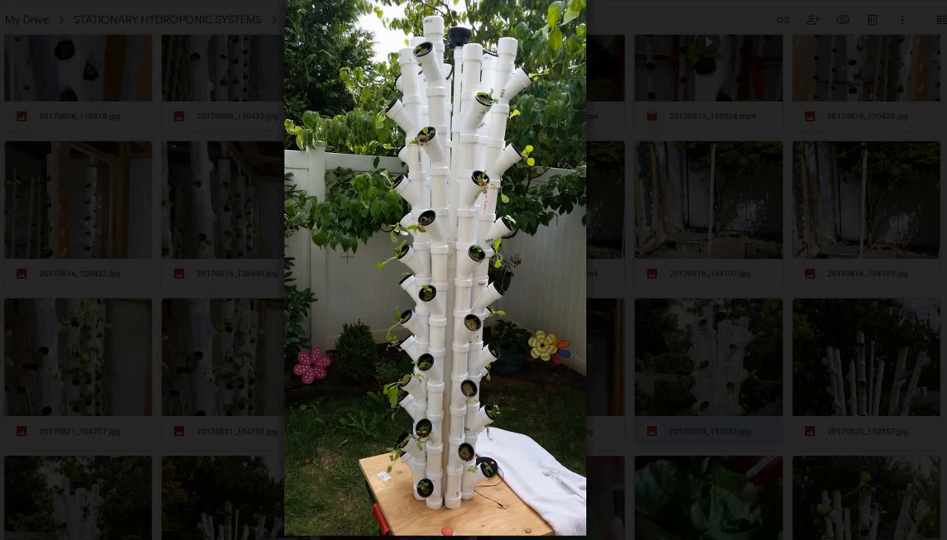
pyautogui.moveTo(598, 357)
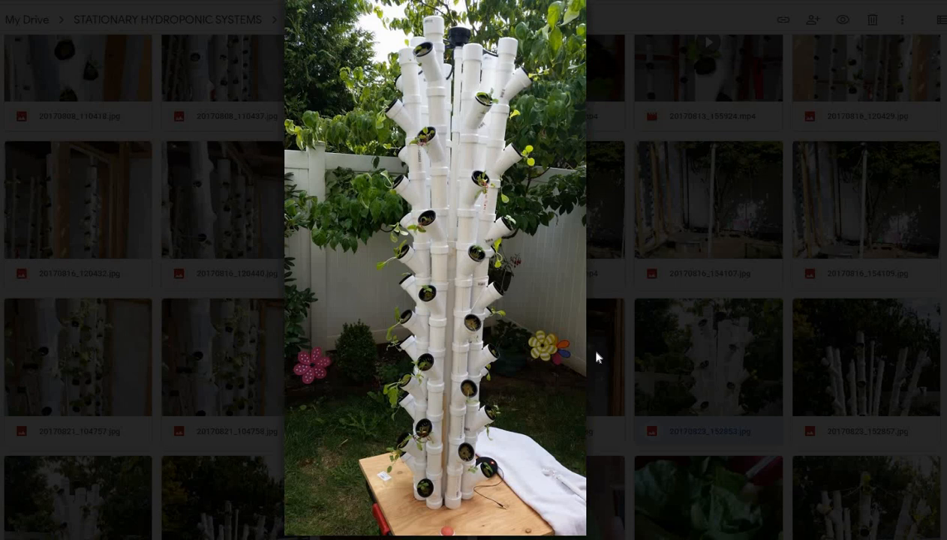